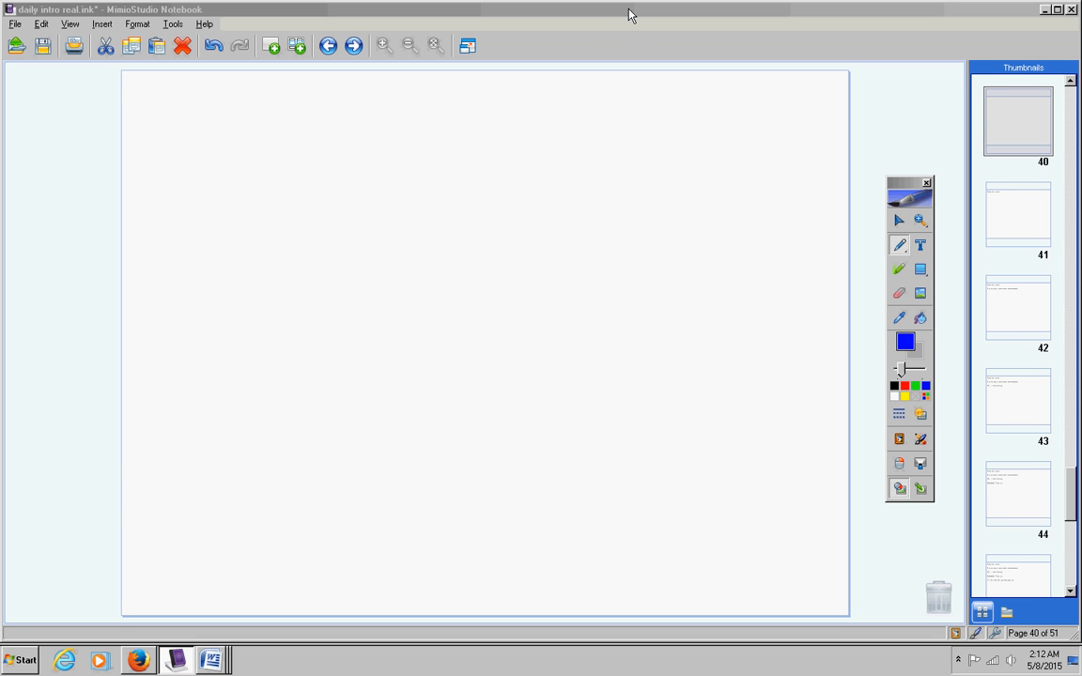
Add the reminder lines 'Stay on top of your videos and homework' and 'Test is due Tuesday'
{"action": "left_click", "coordinate": [1018, 214]}
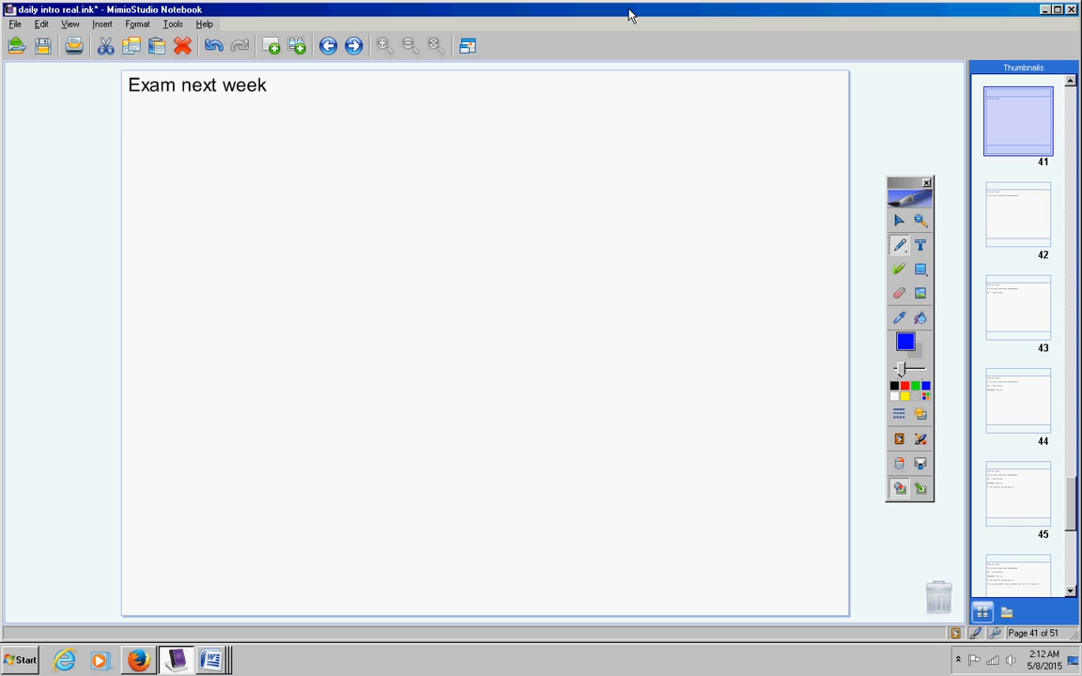
{"action": "type", "text": "Stay on top of your videos and homework"}
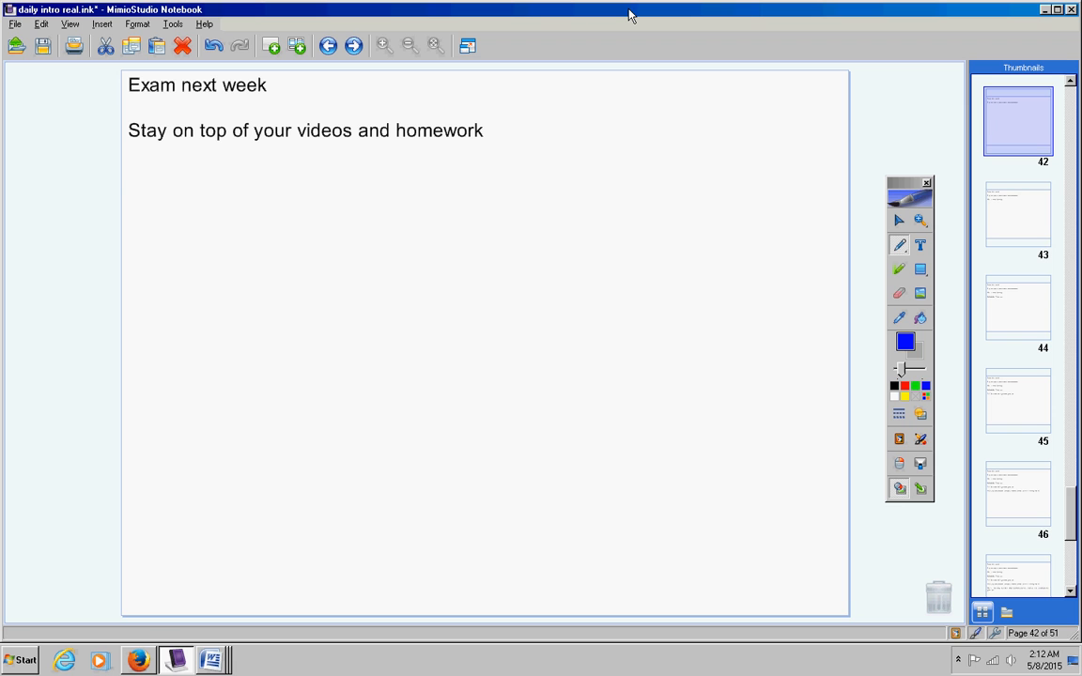
{"action": "type", "text": "Test is due Tuesday"}
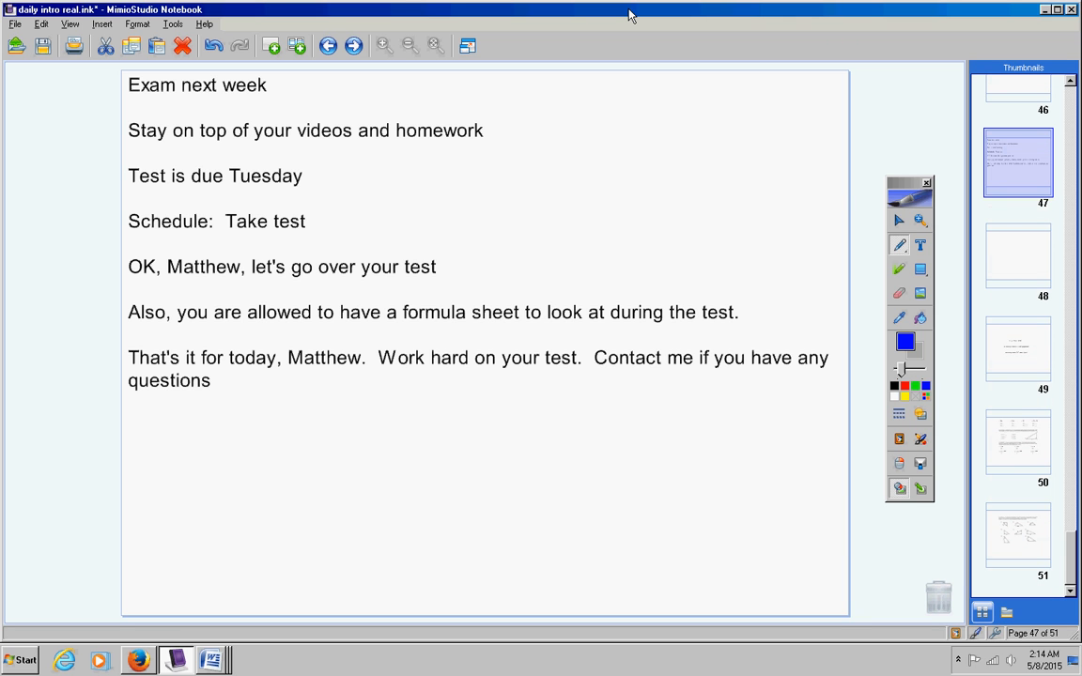
Underline the formula-sheet sentence with blue pen ink
{"action": "left_click_drag", "start_coordinate": [272, 327], "coordinate": [348, 329]}
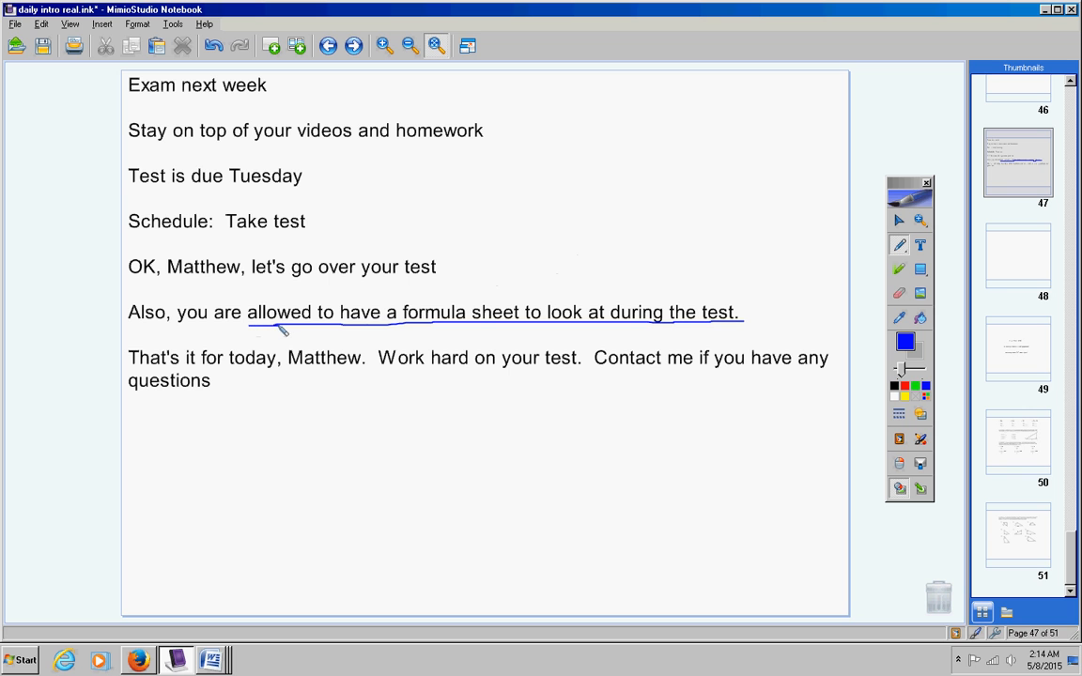
{"action": "mouse_move", "coordinate": [793, 387]}
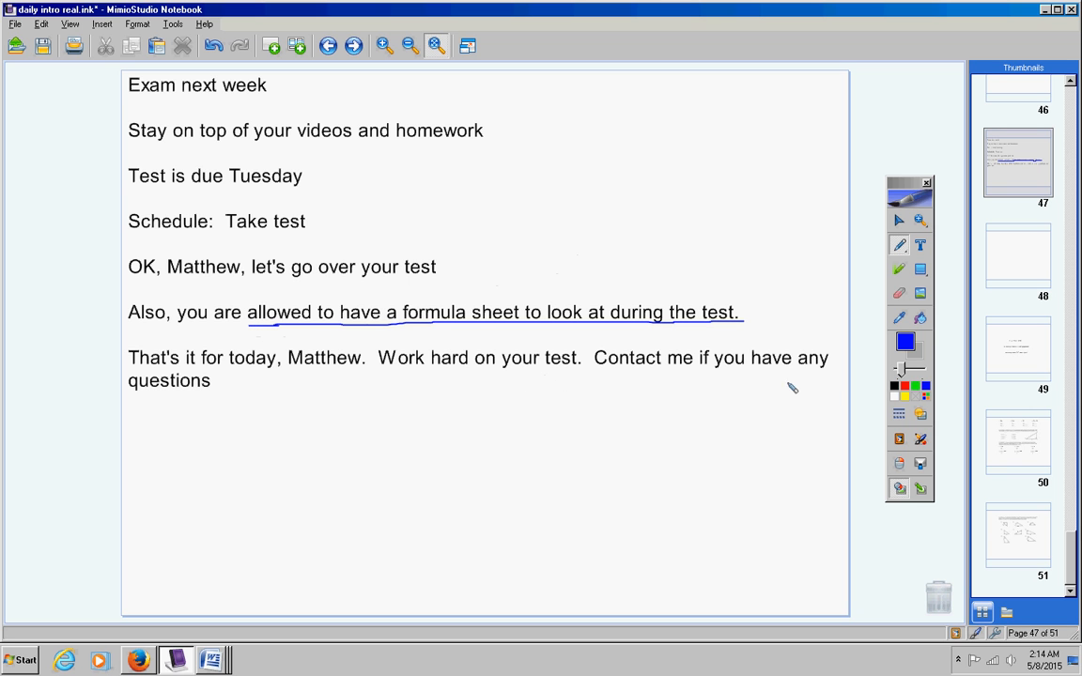